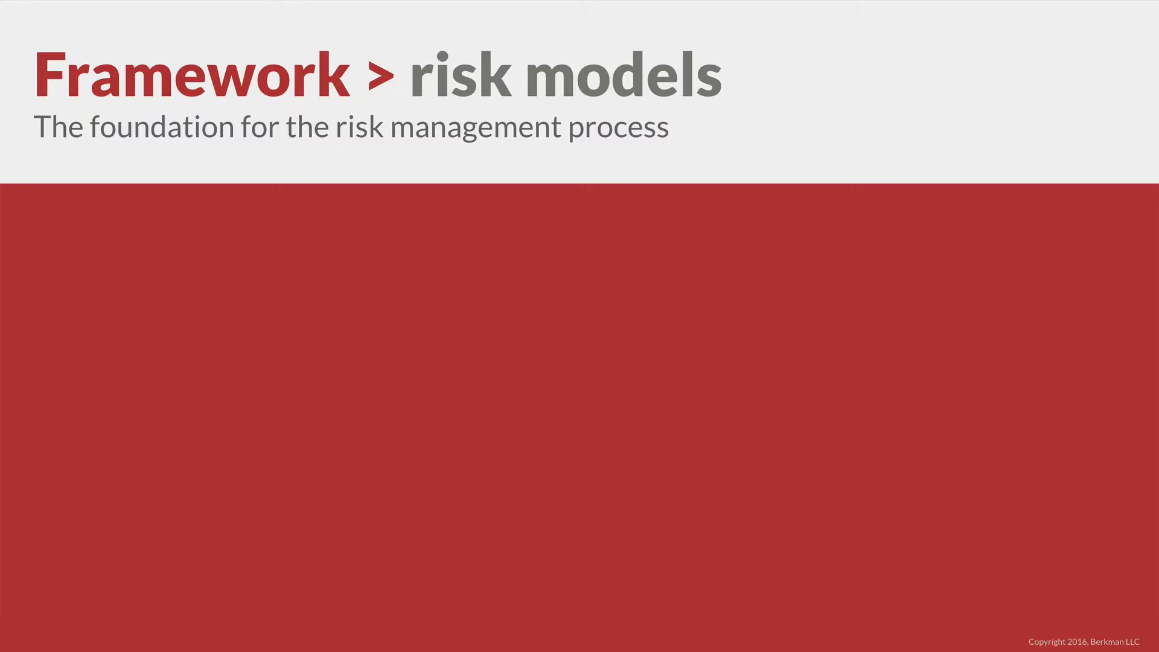
{"action": "key", "text": "Right"}
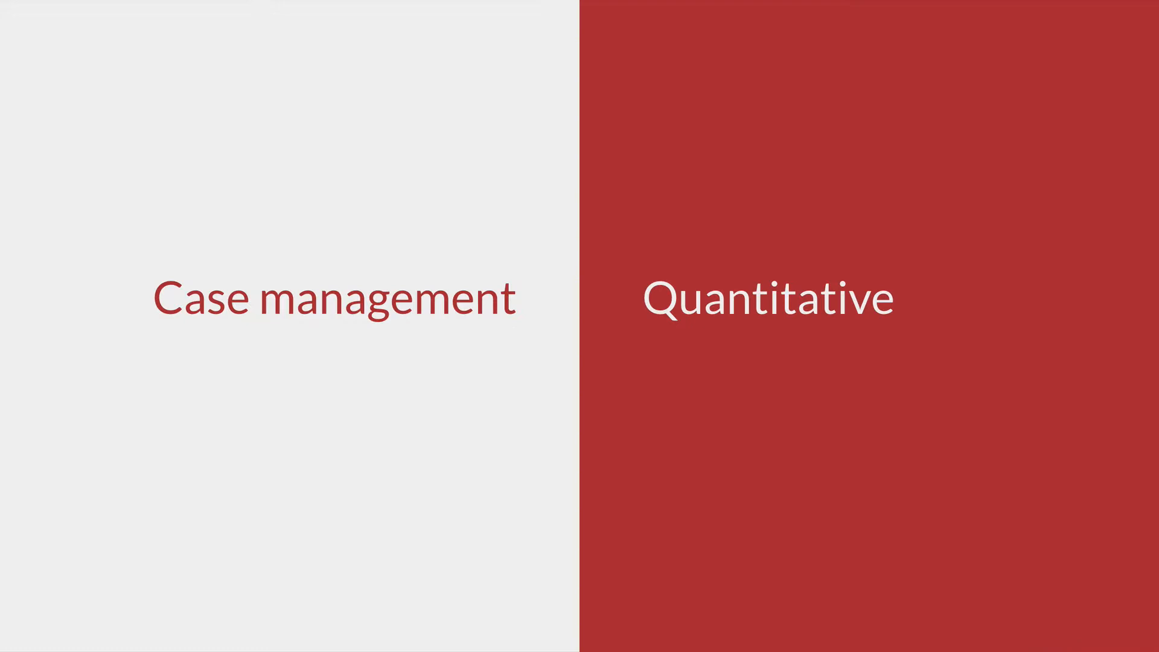